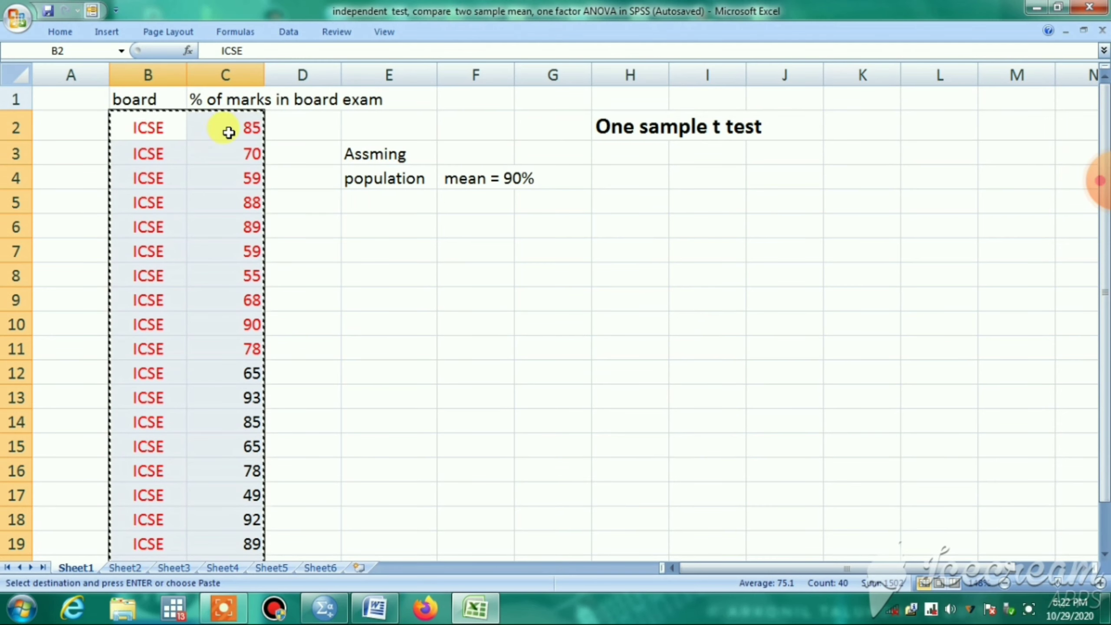
mouse_move(601, 152)
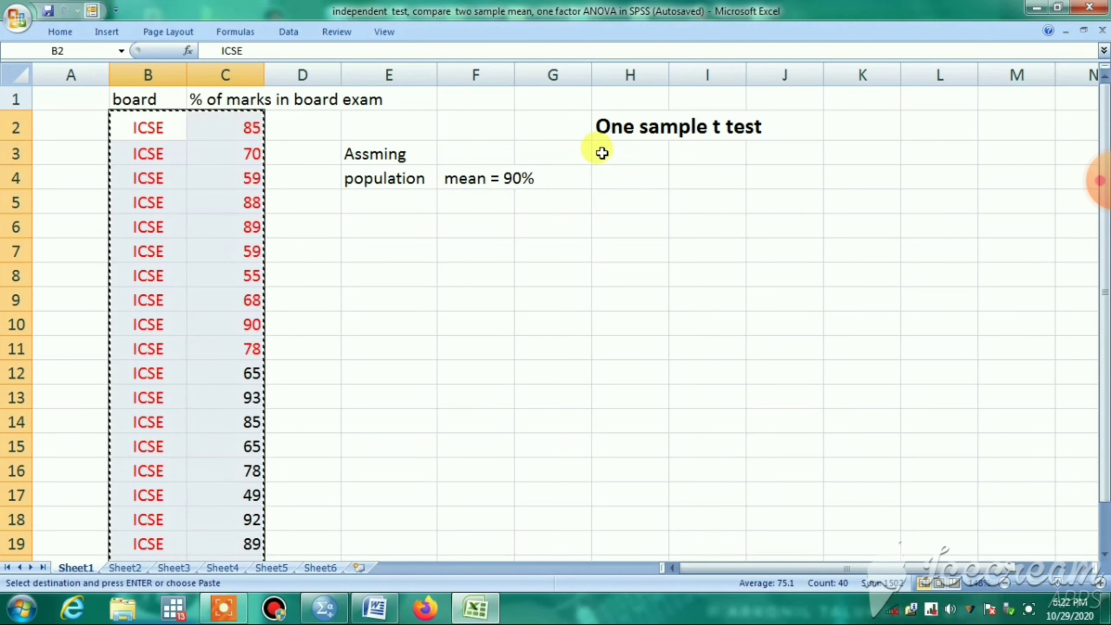
mouse_move(611, 145)
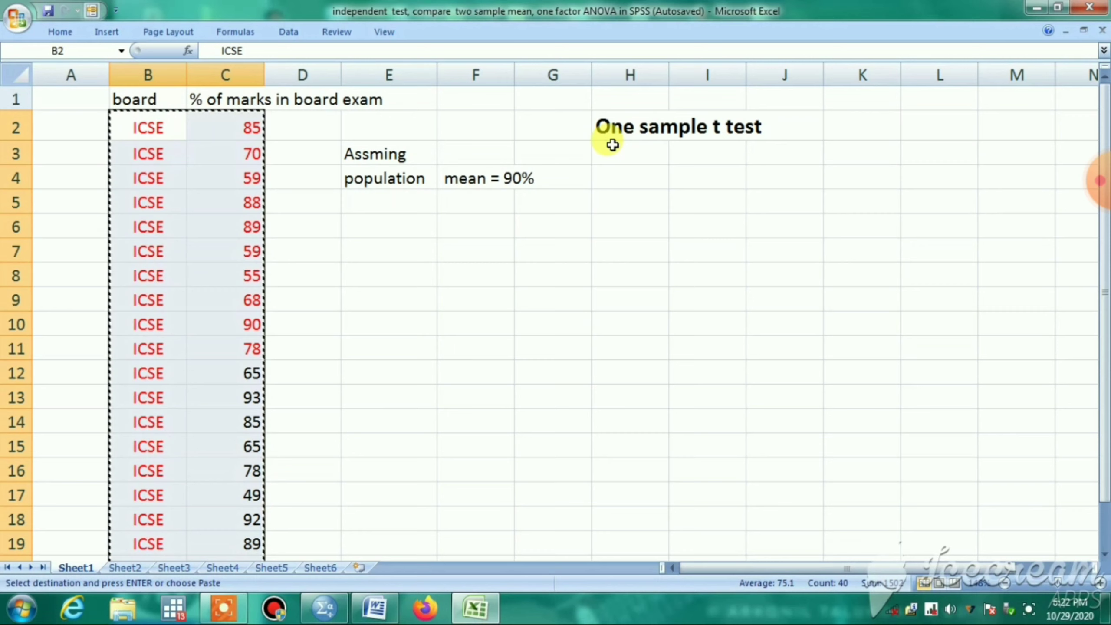
mouse_move(797, 146)
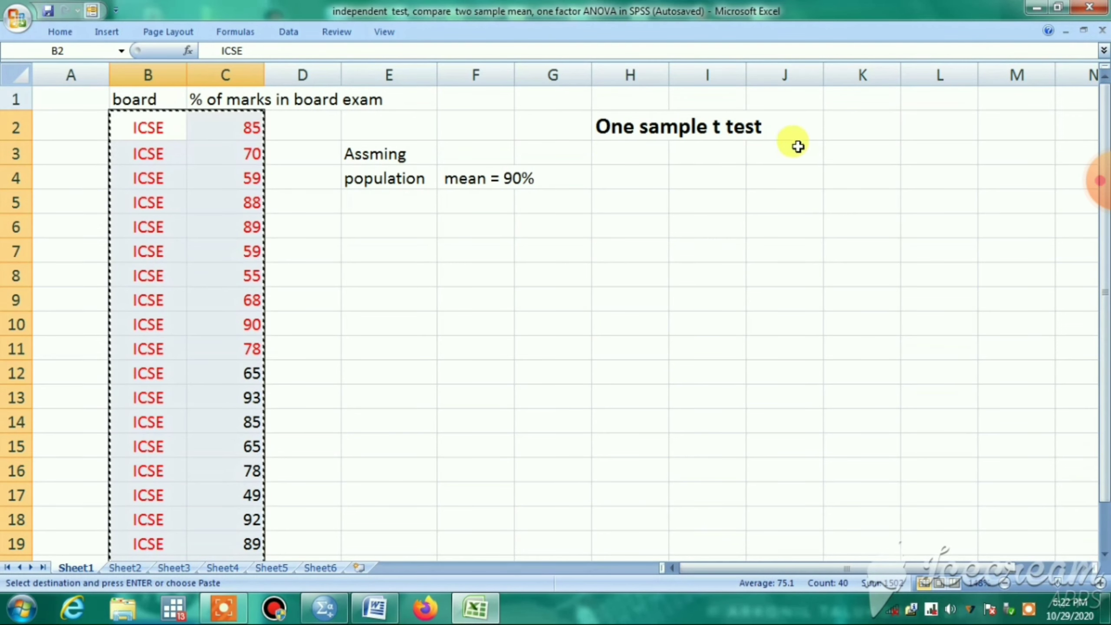
Browse the Excel sheets of t test, ANOVA and MANOVA data, returning to the one sample t test sheet.
left_click(125, 568)
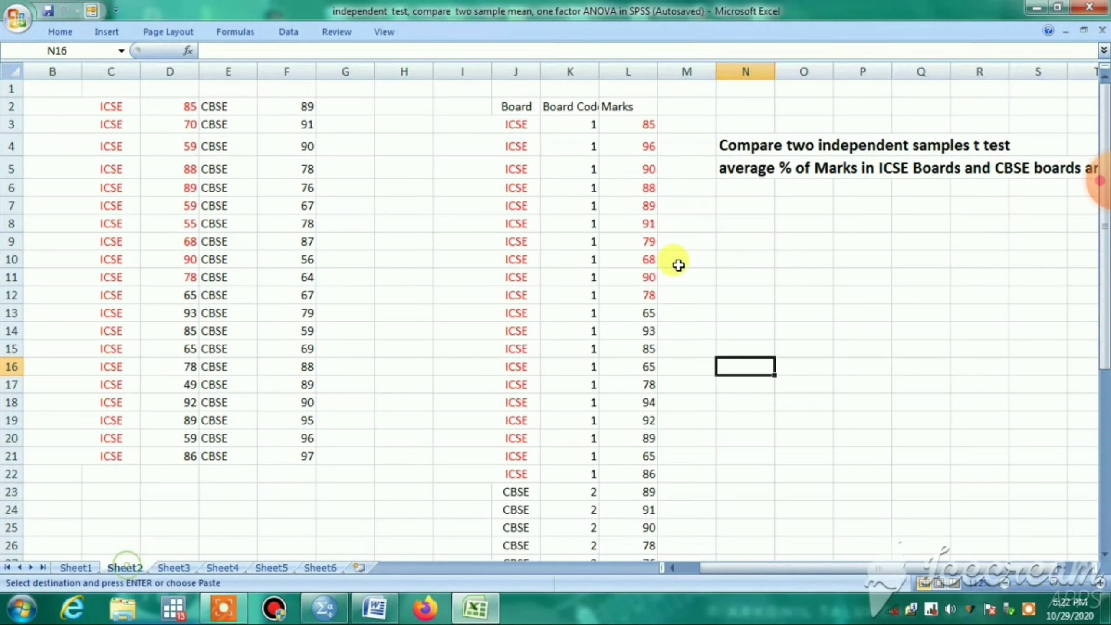
mouse_move(898, 157)
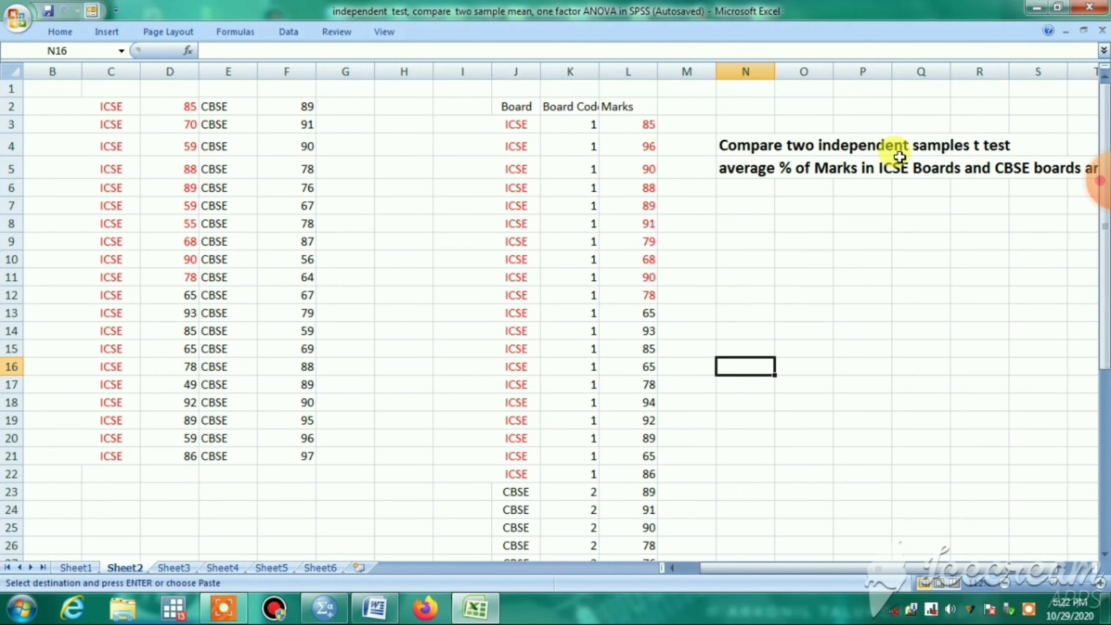
mouse_move(987, 168)
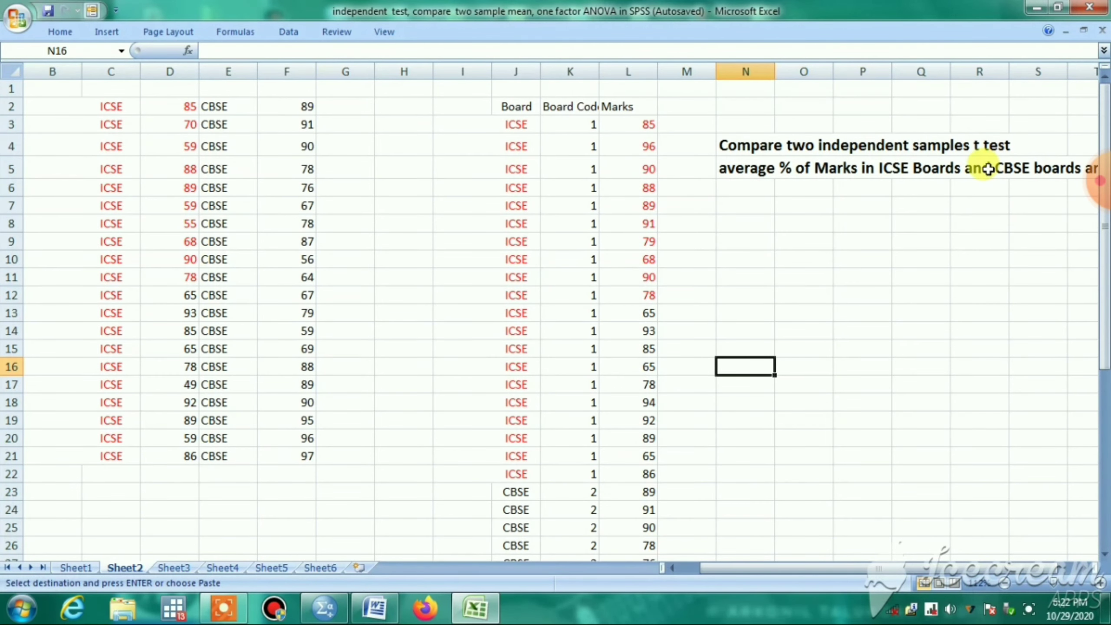
left_click(173, 568)
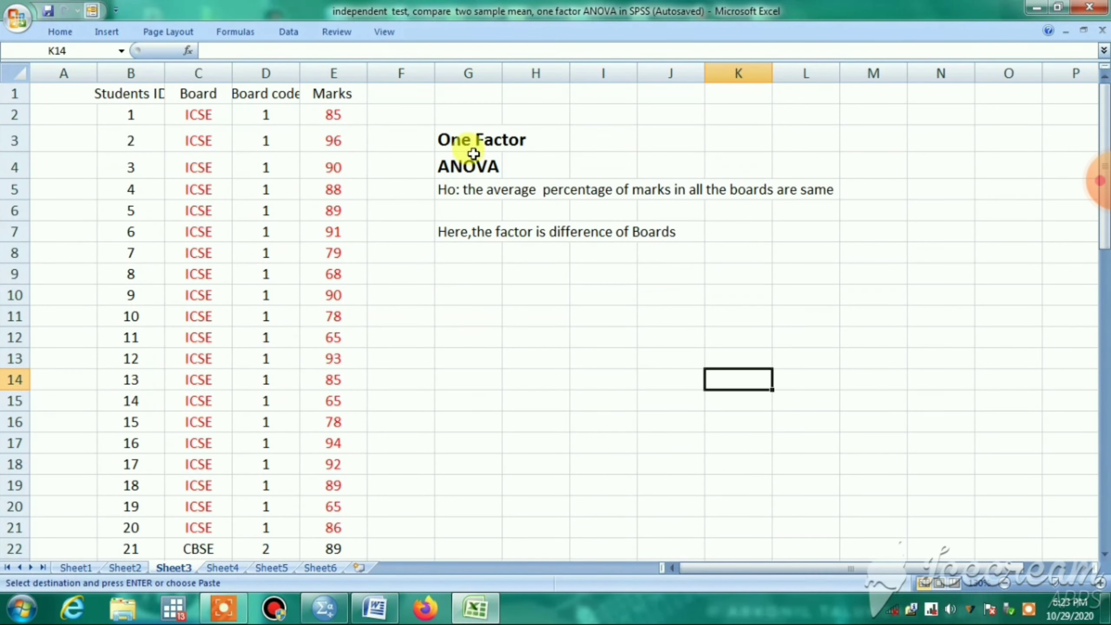
mouse_move(503, 177)
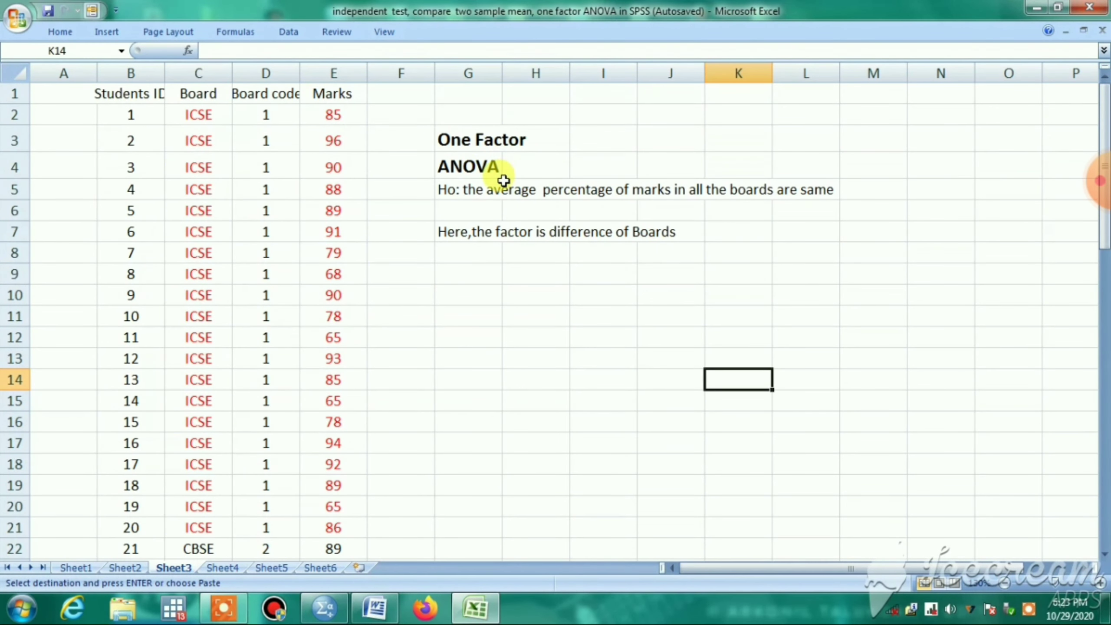
left_click(222, 568)
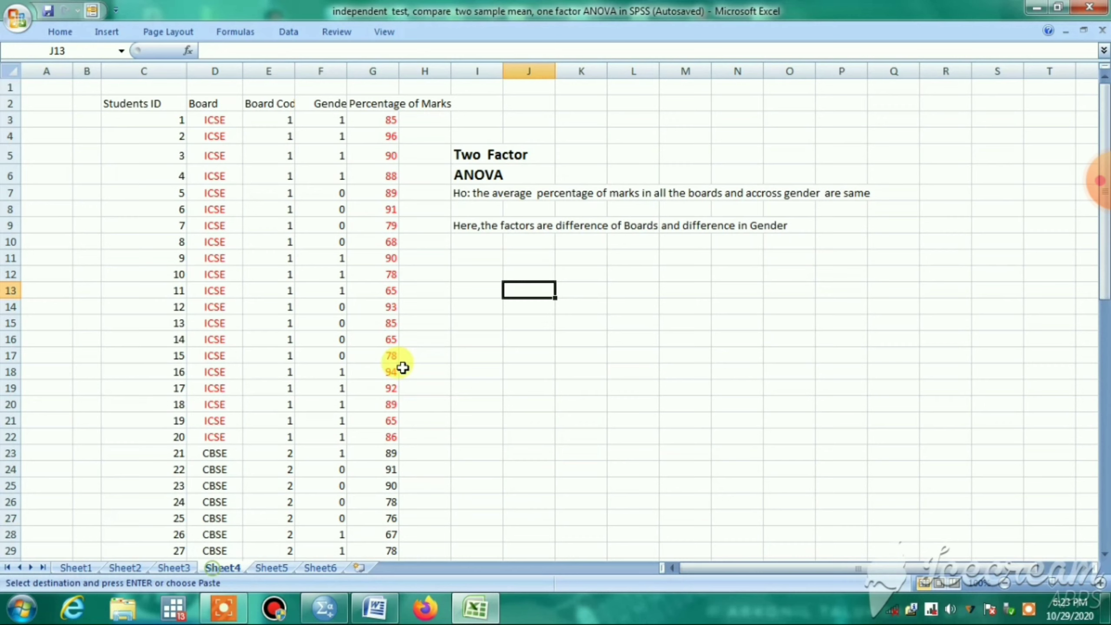
mouse_move(487, 186)
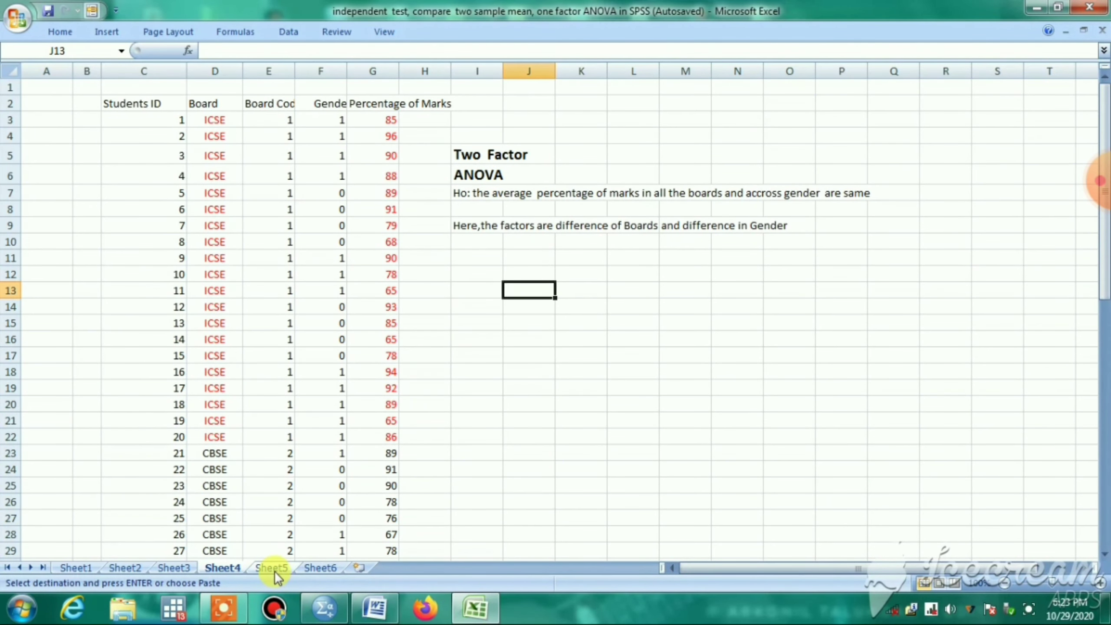
left_click(271, 567)
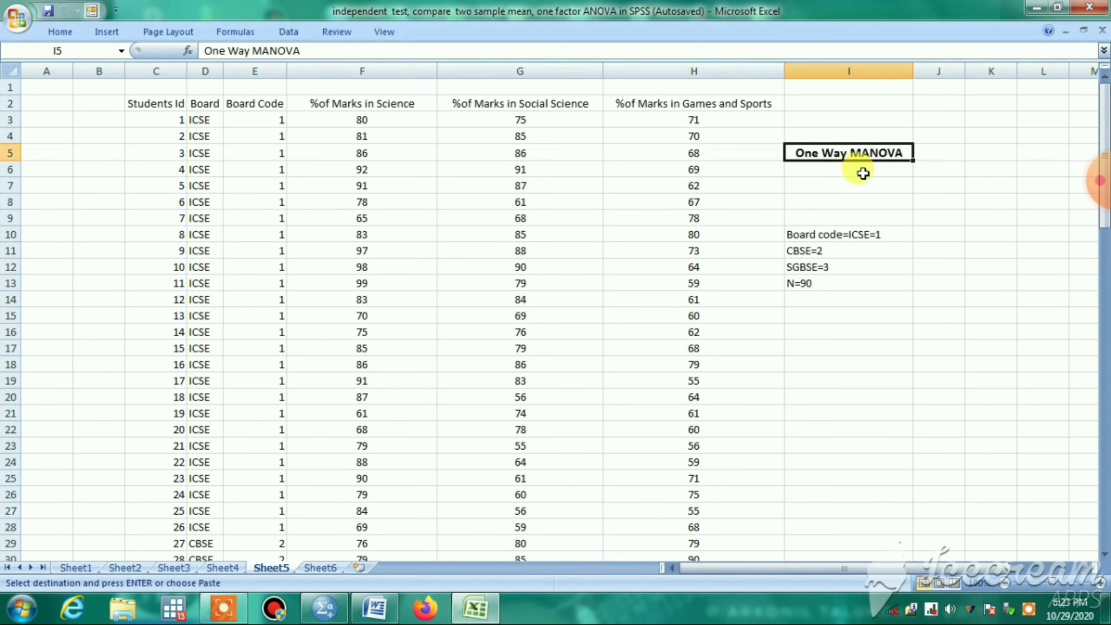
mouse_move(877, 164)
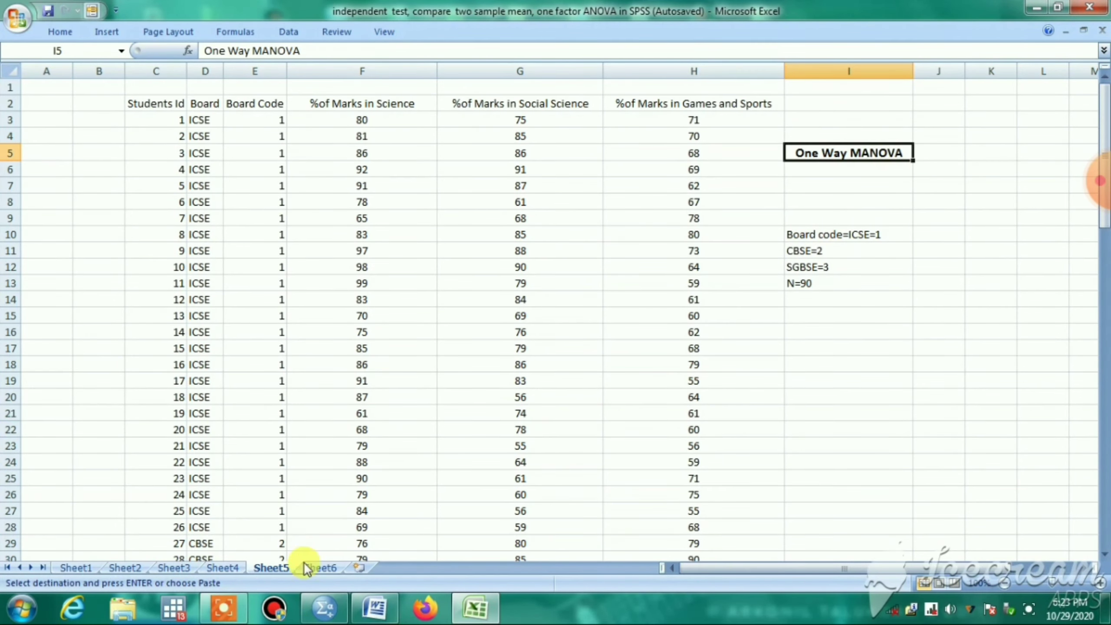
left_click(320, 567)
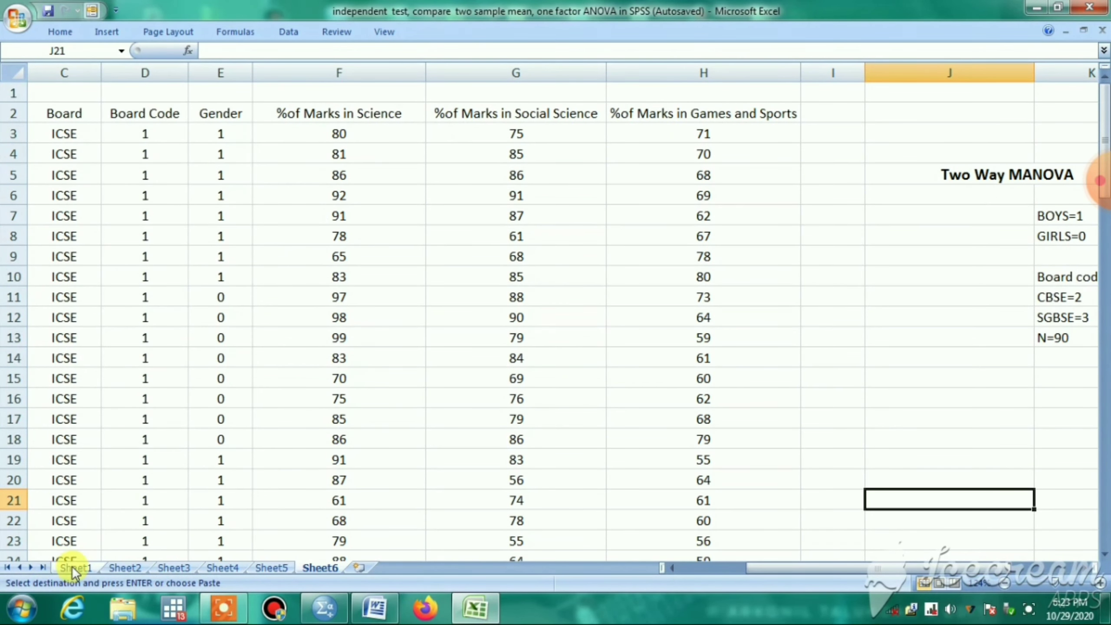
left_click(76, 568)
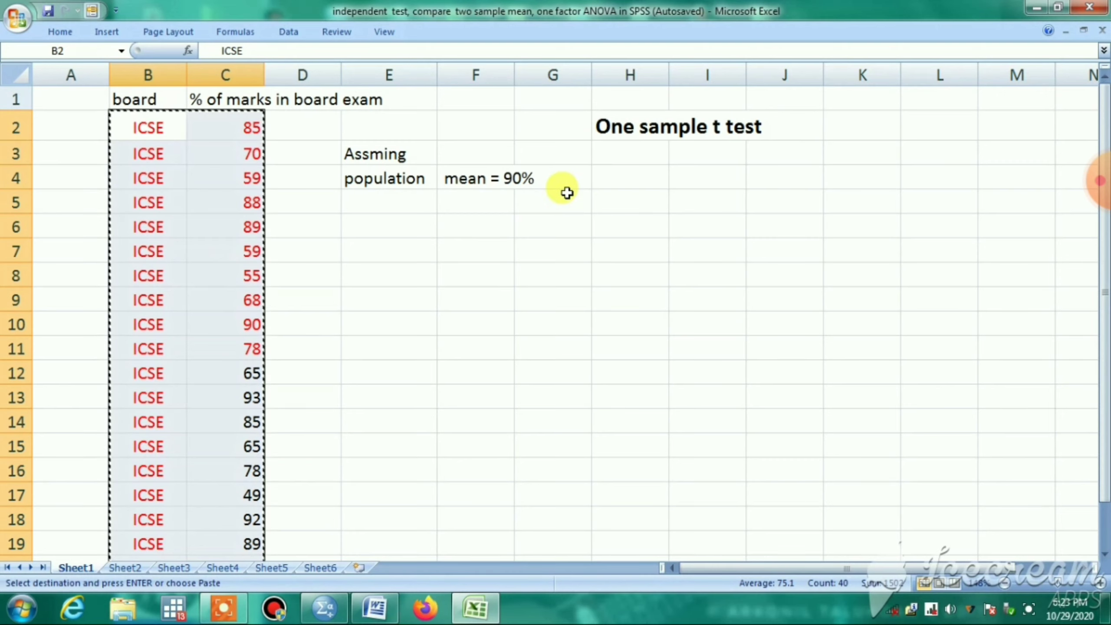
mouse_move(328, 242)
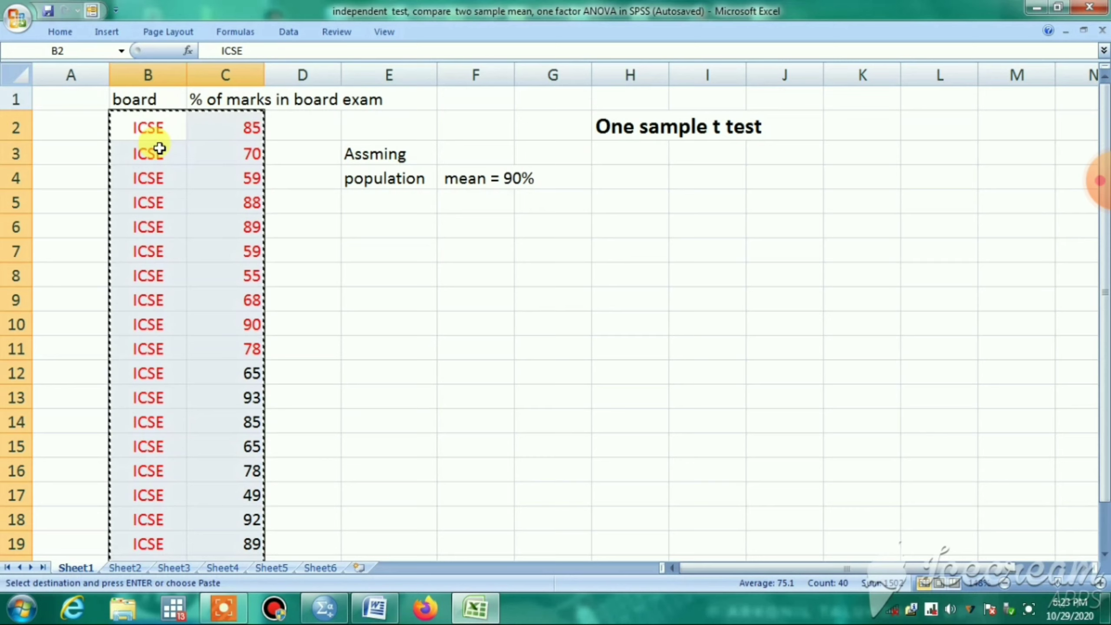
mouse_move(209, 114)
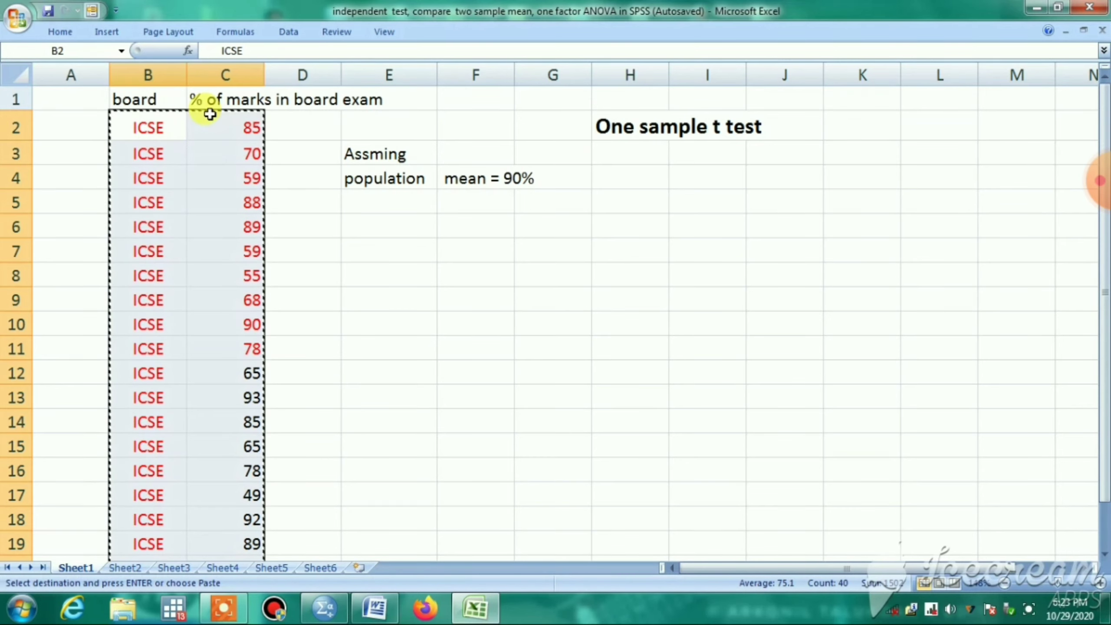
mouse_move(228, 122)
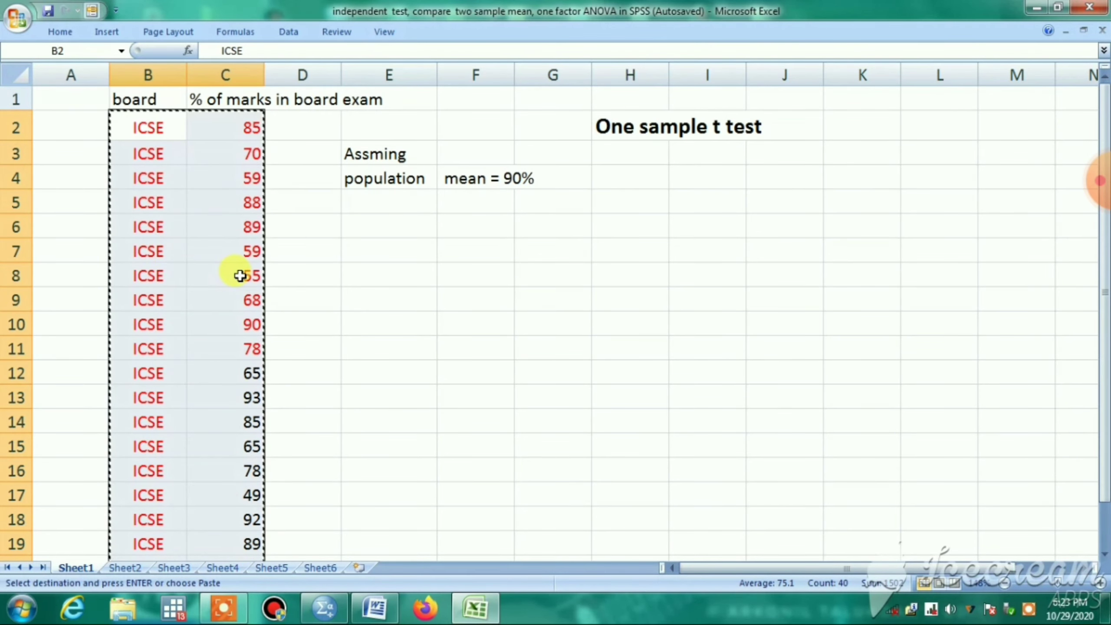
mouse_move(347, 206)
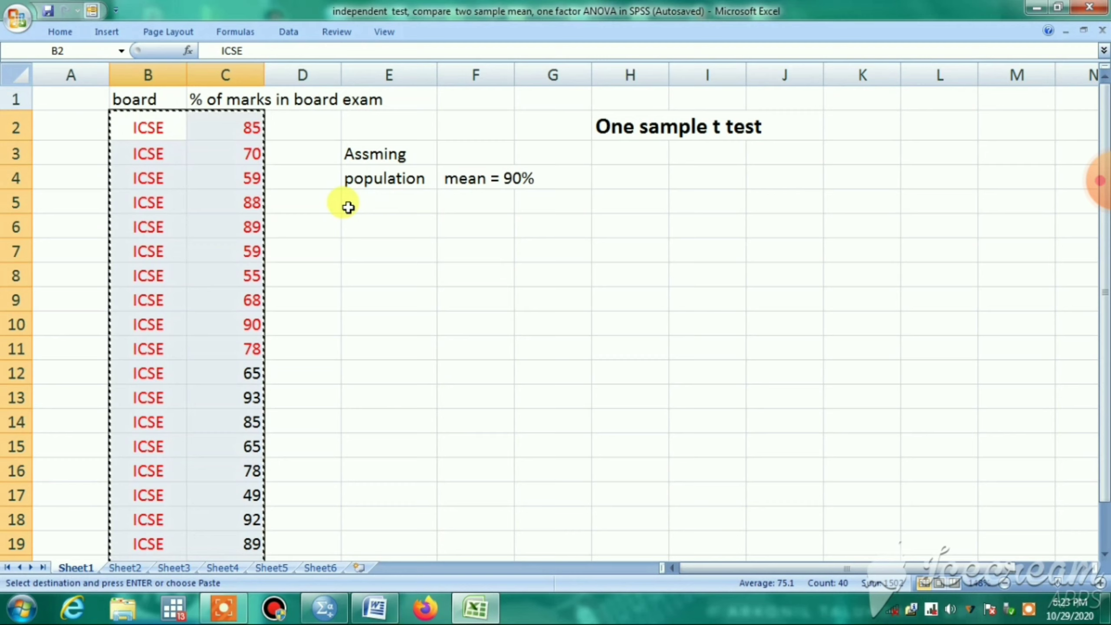
mouse_move(372, 205)
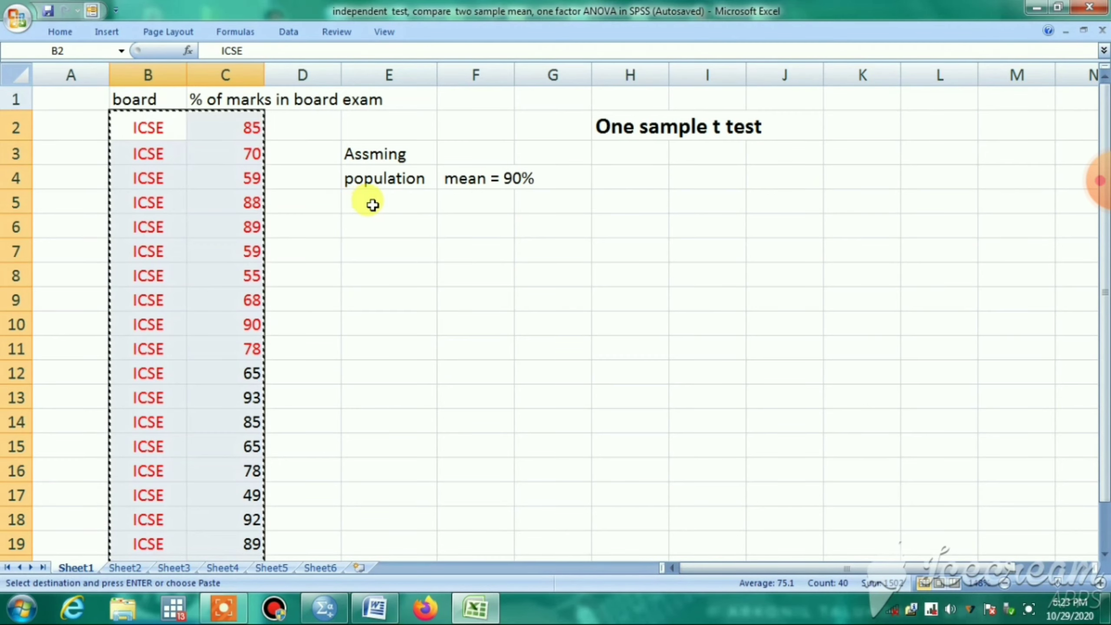
mouse_move(507, 193)
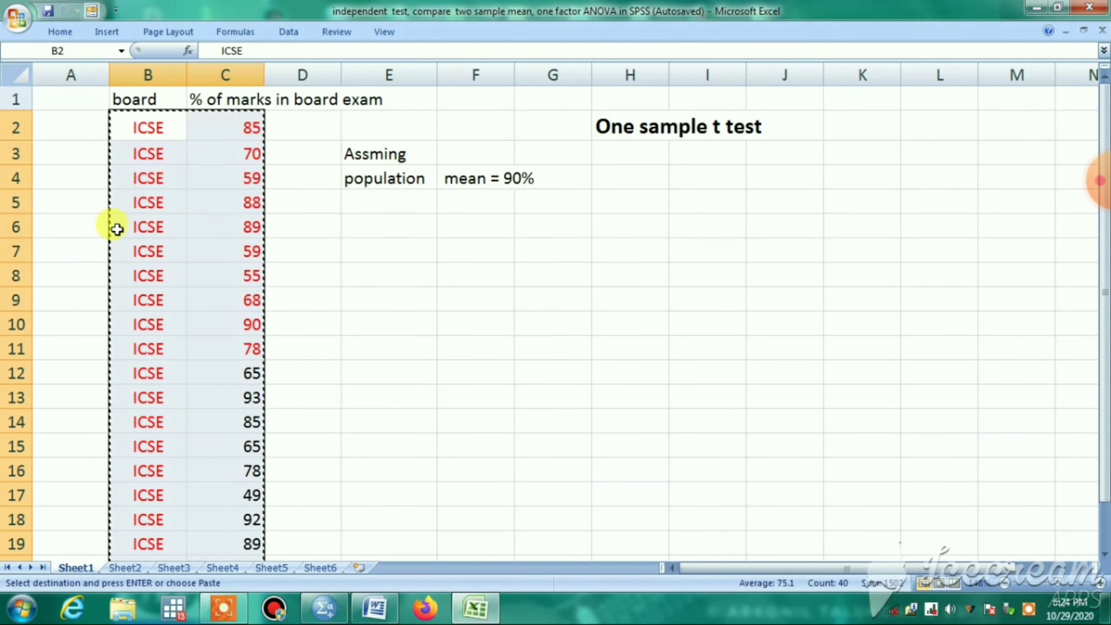
mouse_move(463, 203)
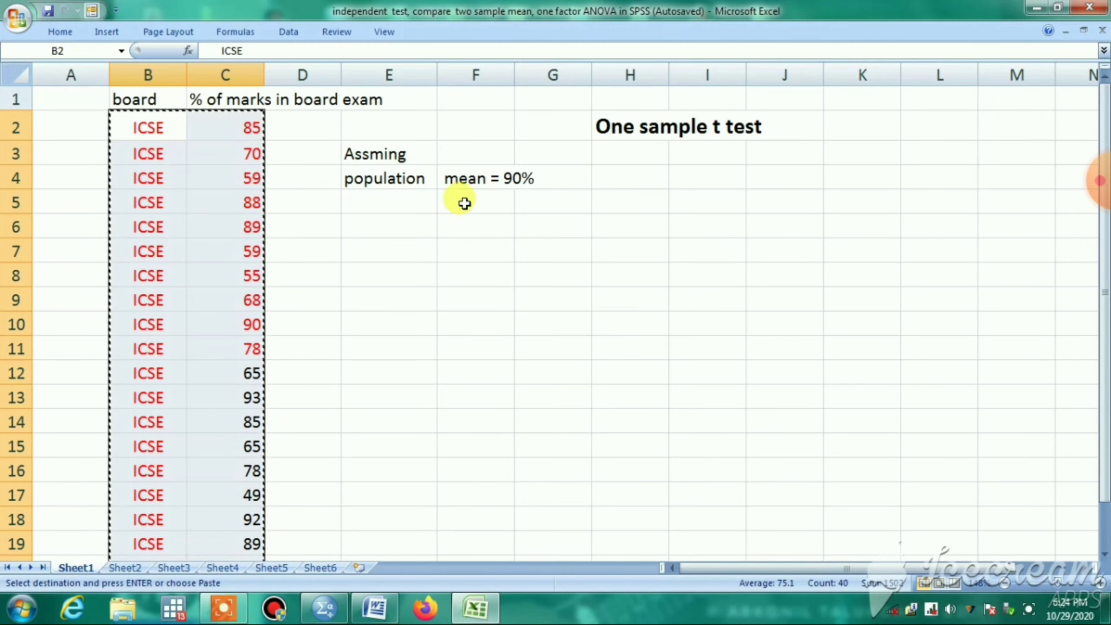
mouse_move(507, 197)
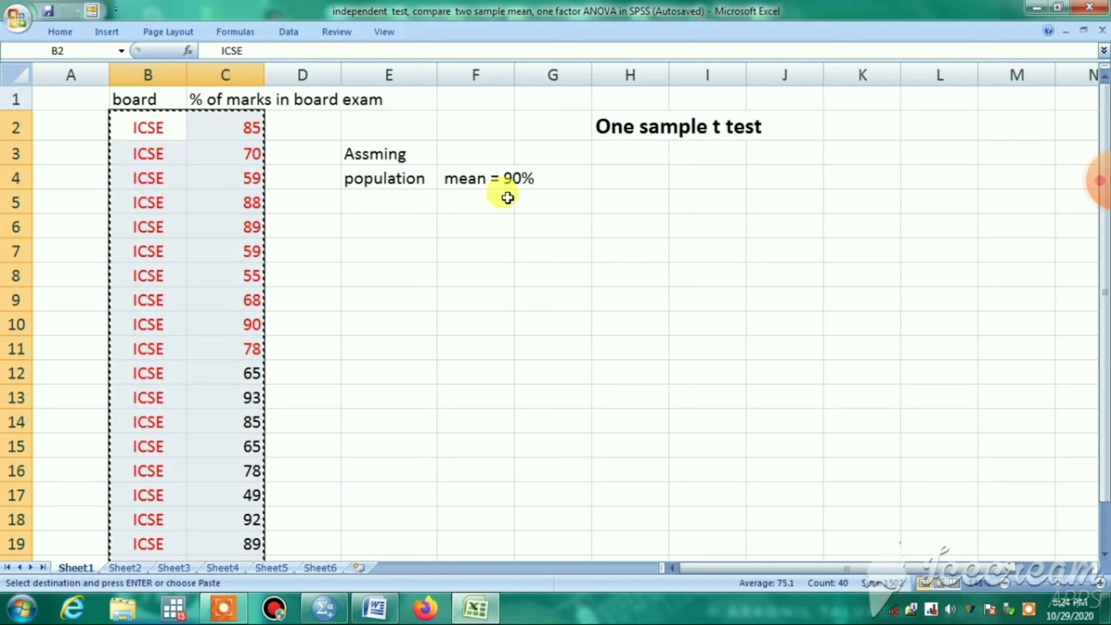
mouse_move(206, 509)
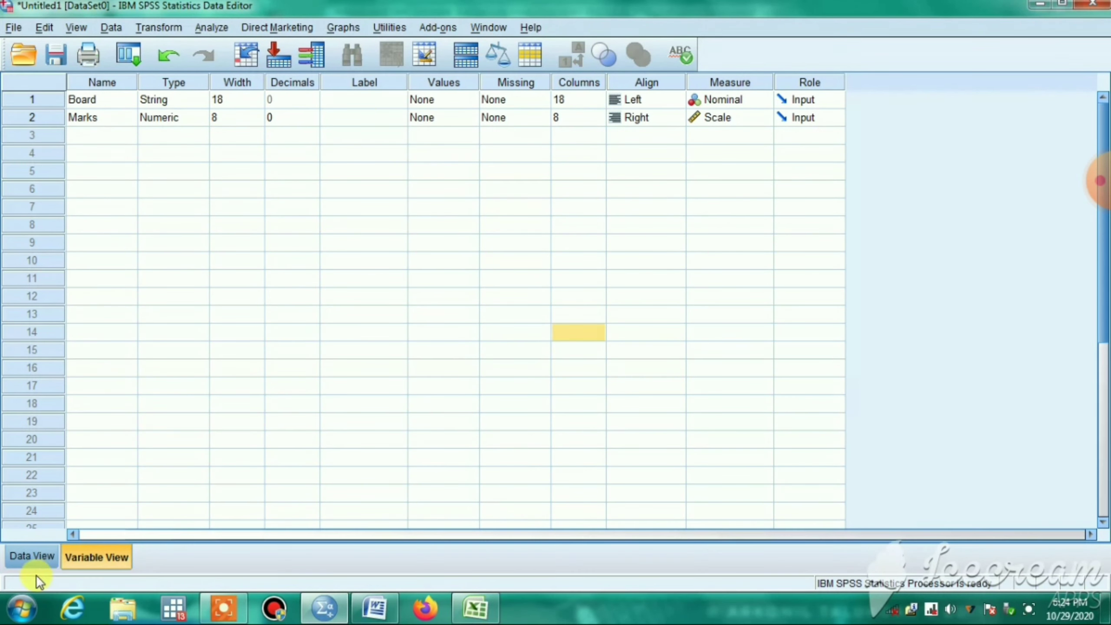
Switch the Data Editor to Data View to see the pasted Board and Marks values.
left_click(32, 556)
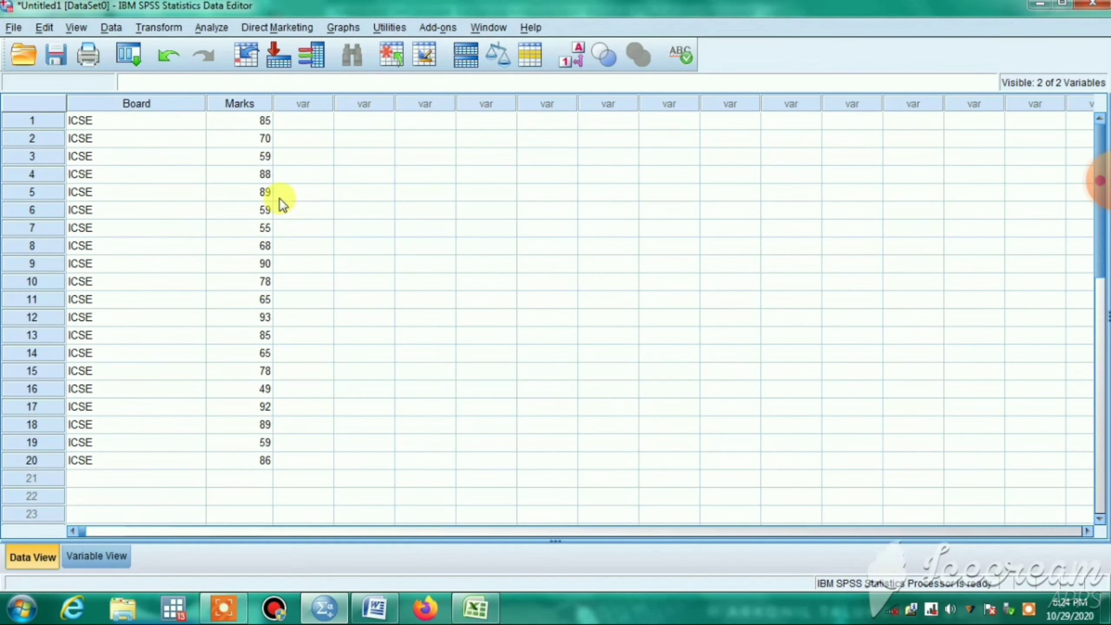
mouse_move(216, 50)
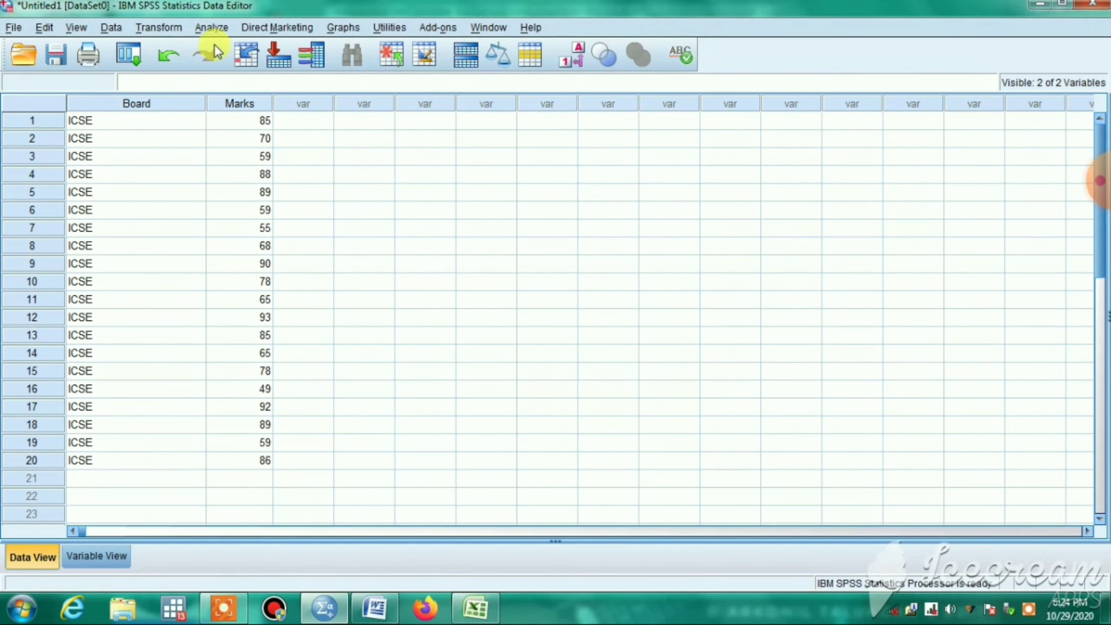
Set up a One-Sample T Test with Marks as the test variable and test value 90.
left_click(211, 27)
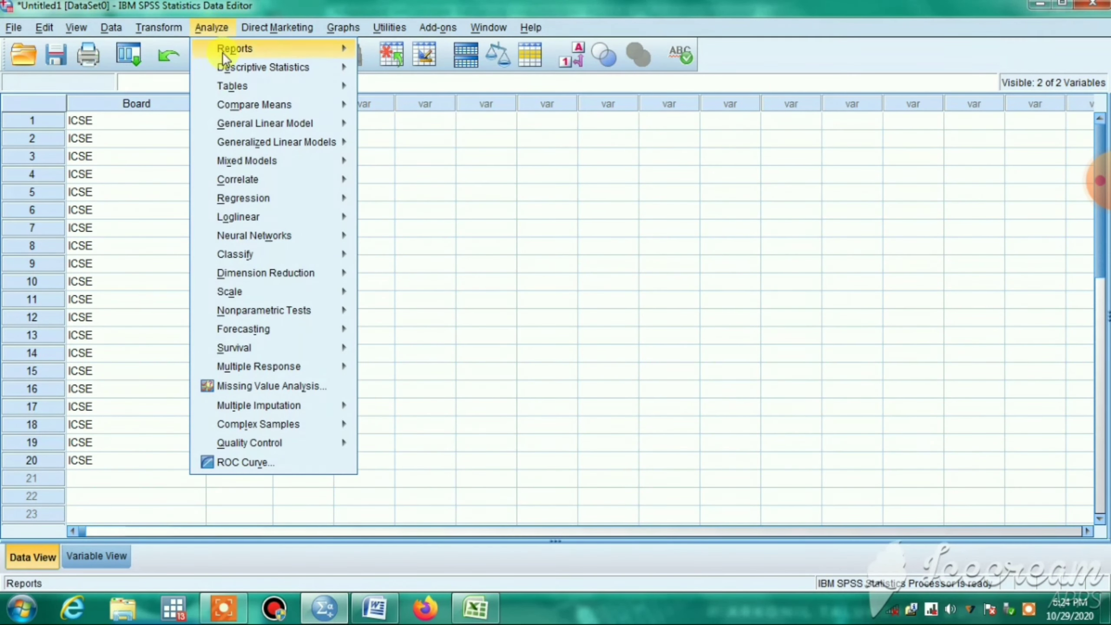
mouse_move(254, 104)
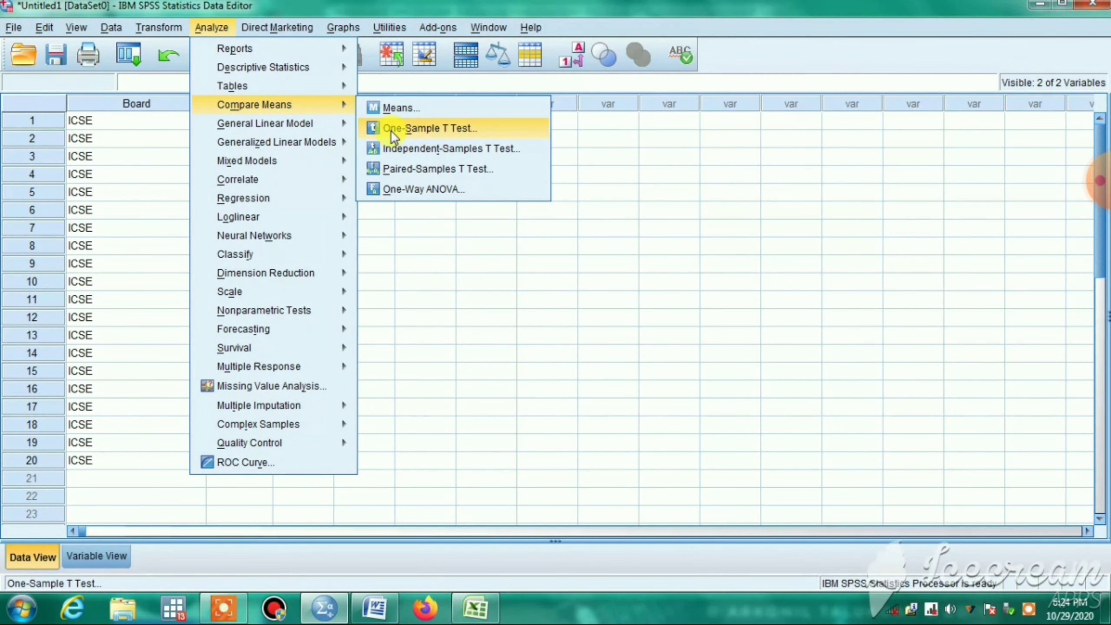
left_click(430, 128)
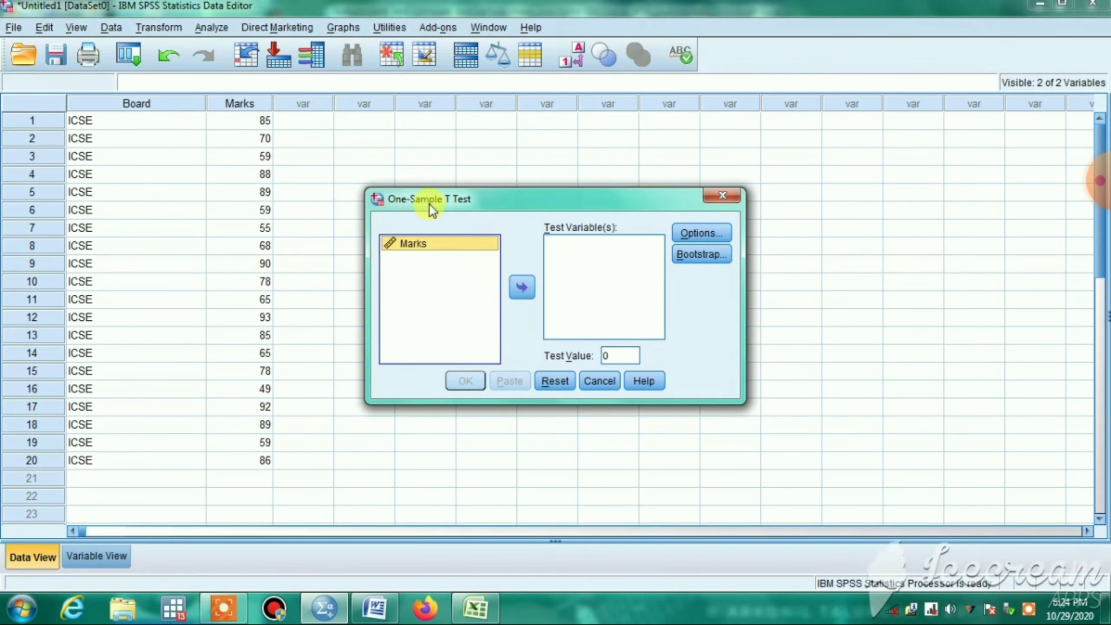
mouse_move(522, 288)
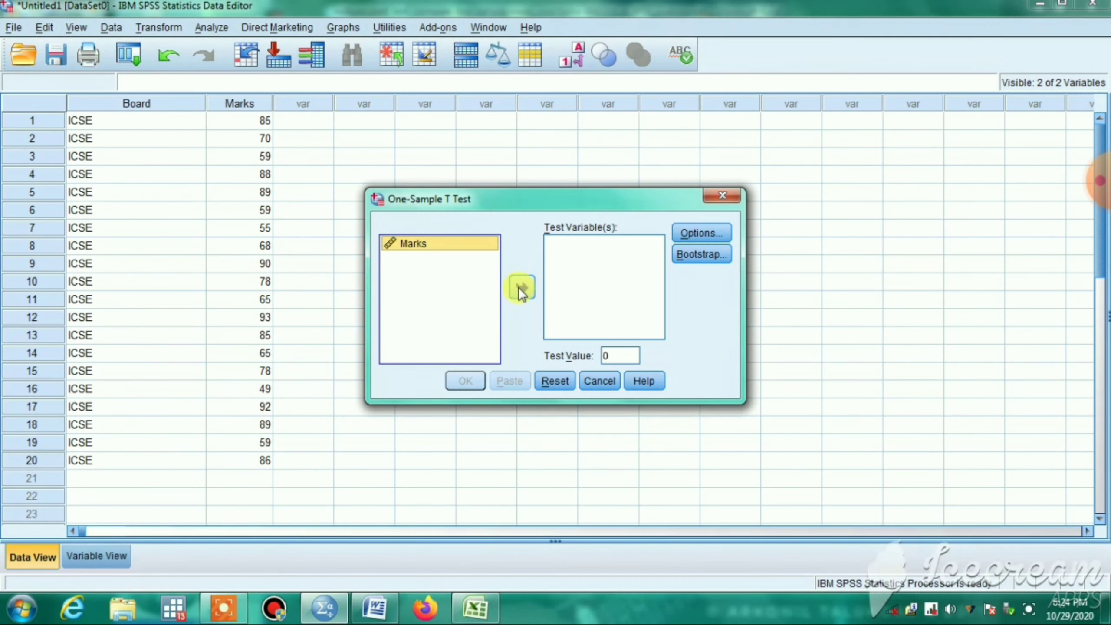
left_click(522, 288)
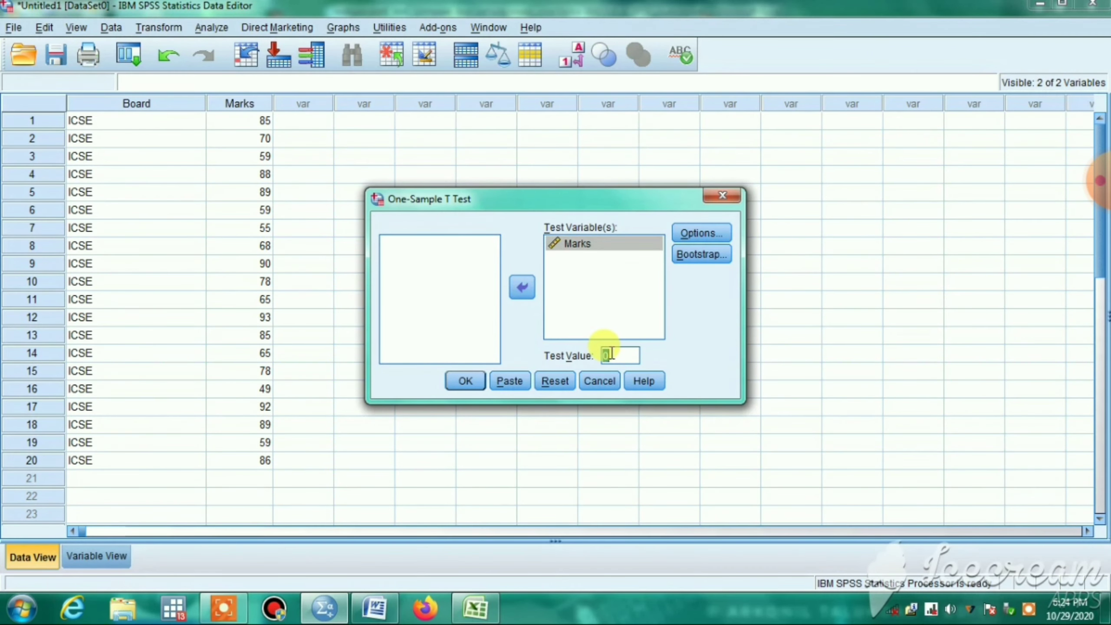
type("9")
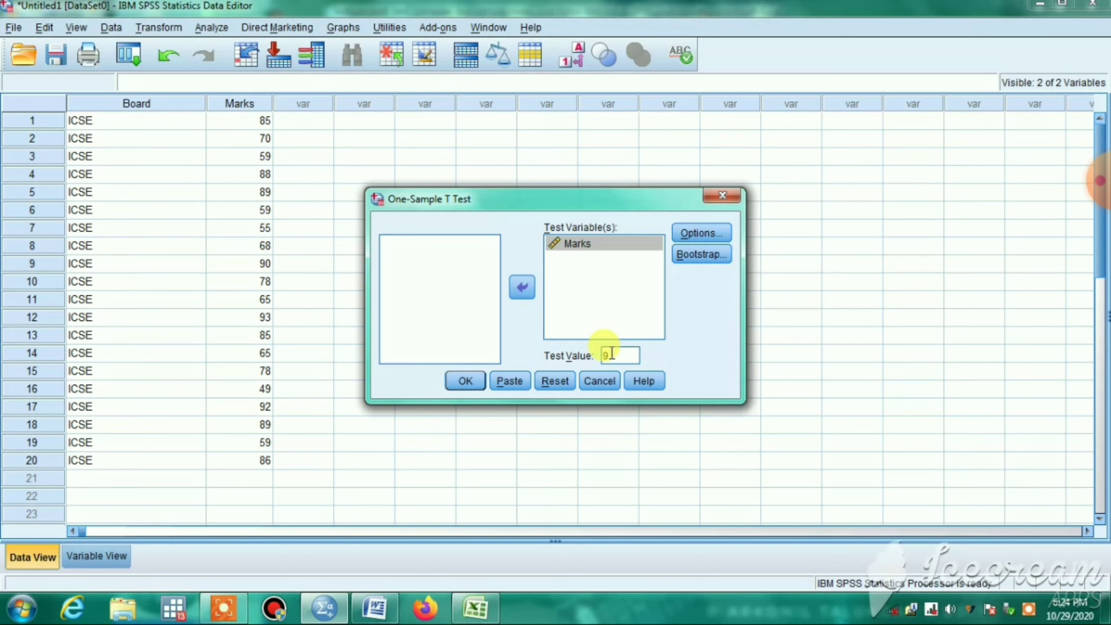
type("0")
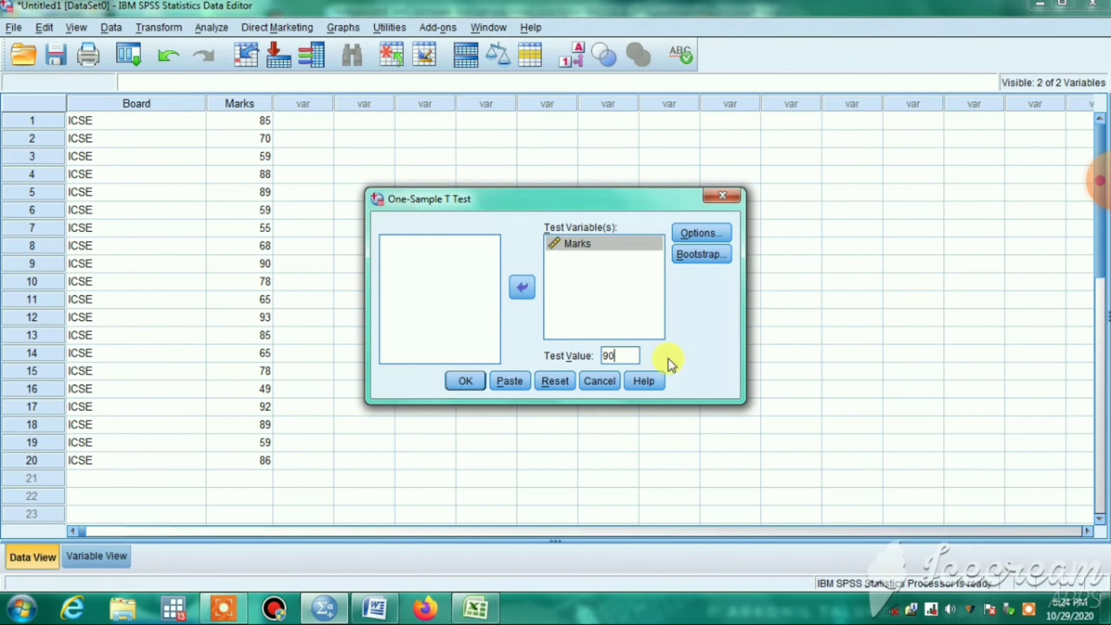
mouse_move(783, 344)
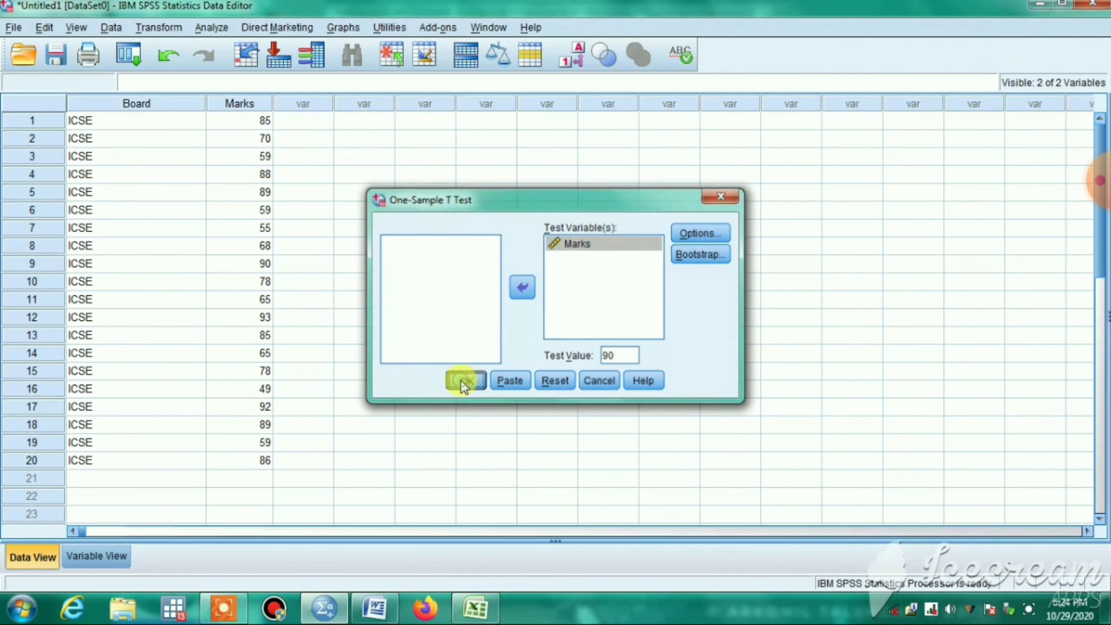
Run the test and select the One-Sample Statistics table in the output Viewer.
left_click(465, 381)
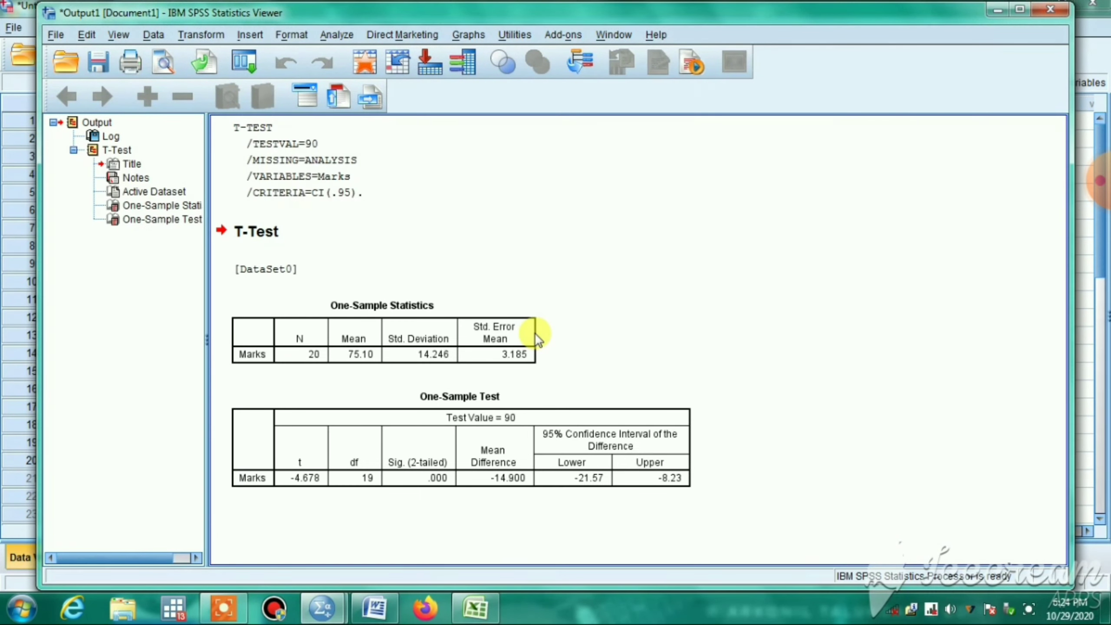
left_click(315, 354)
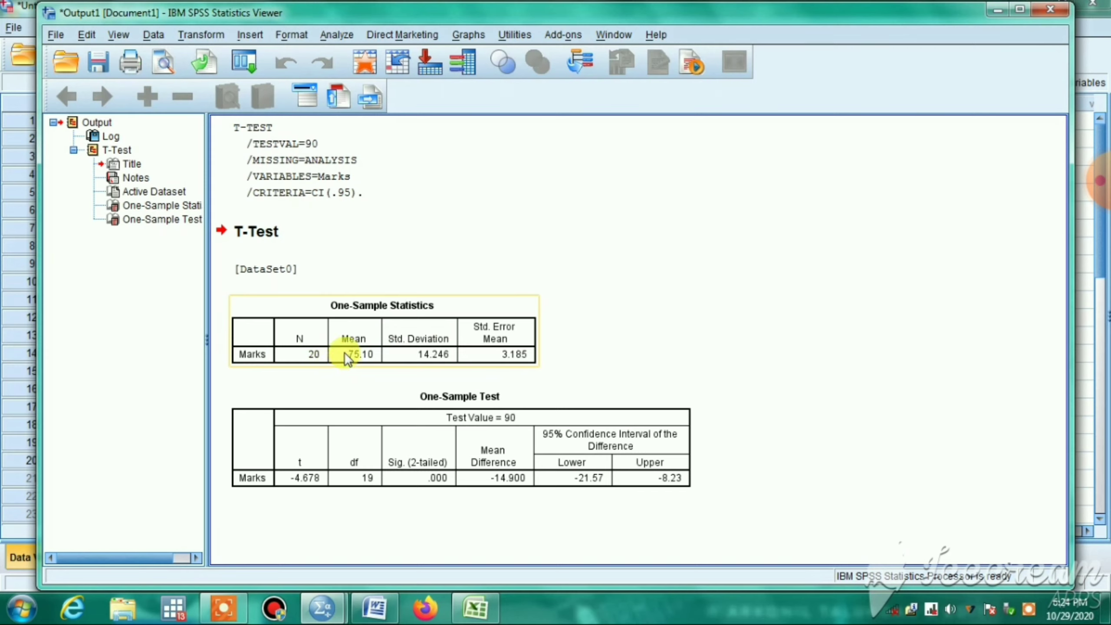
mouse_move(390, 363)
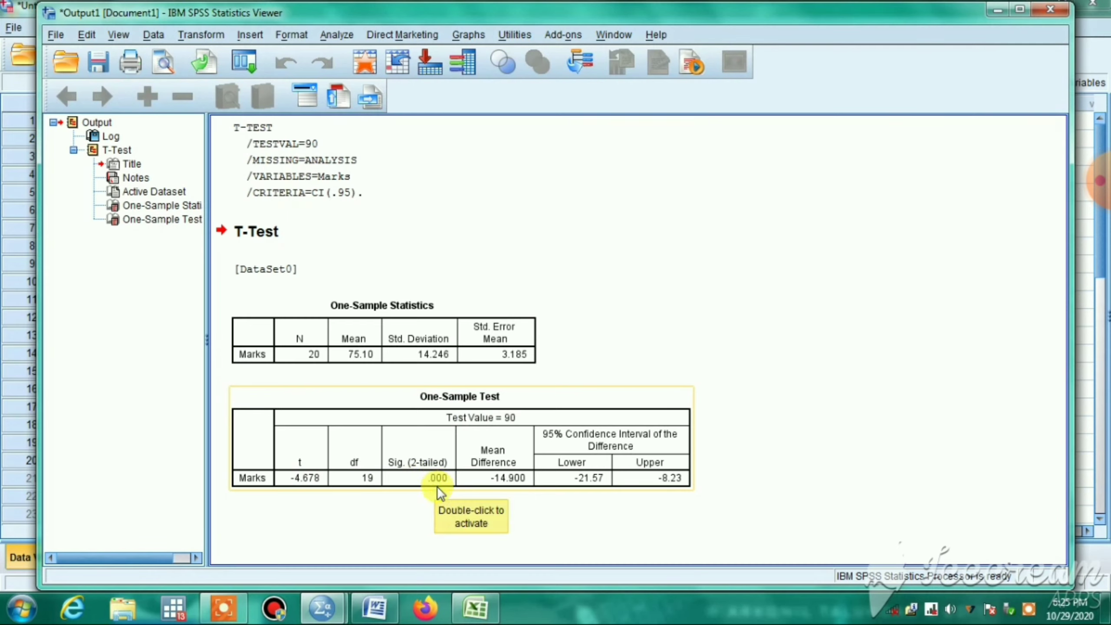
mouse_move(439, 492)
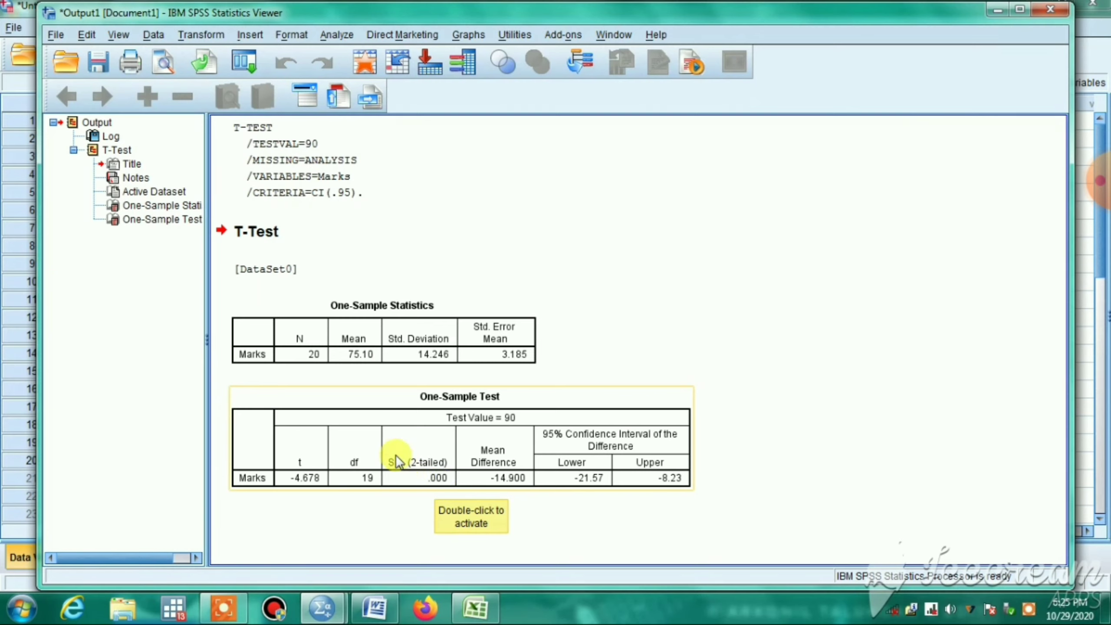
mouse_move(422, 489)
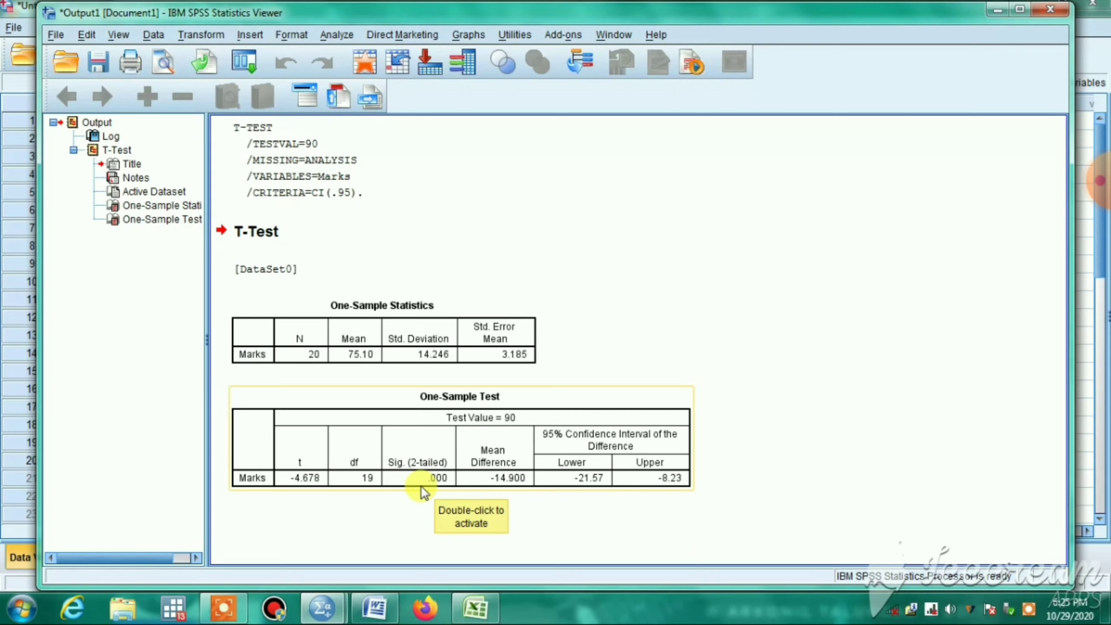
mouse_move(400, 496)
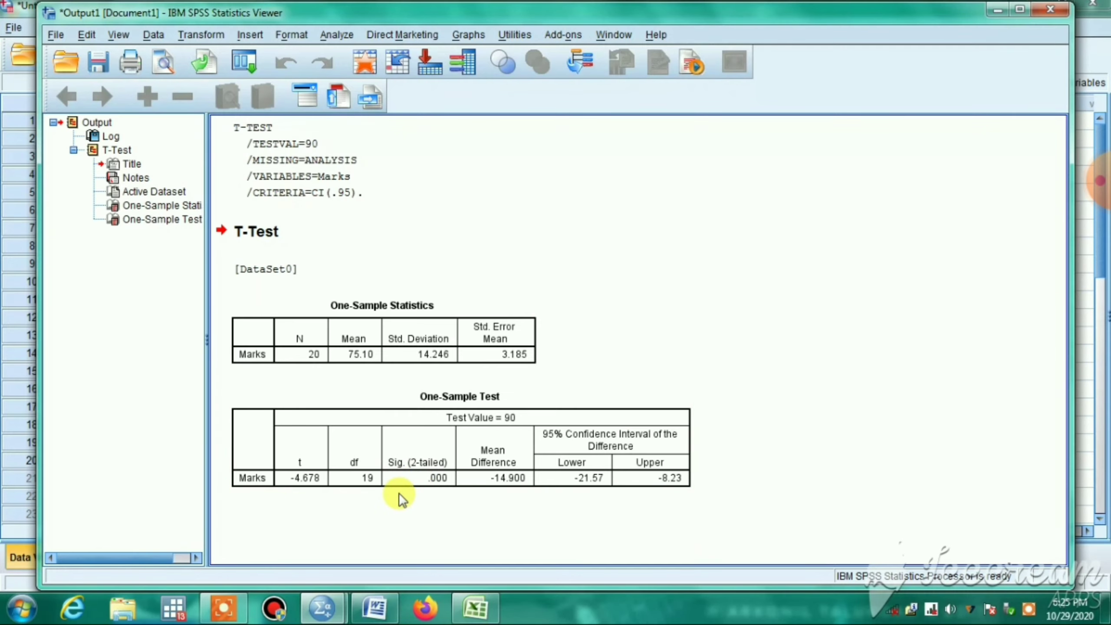